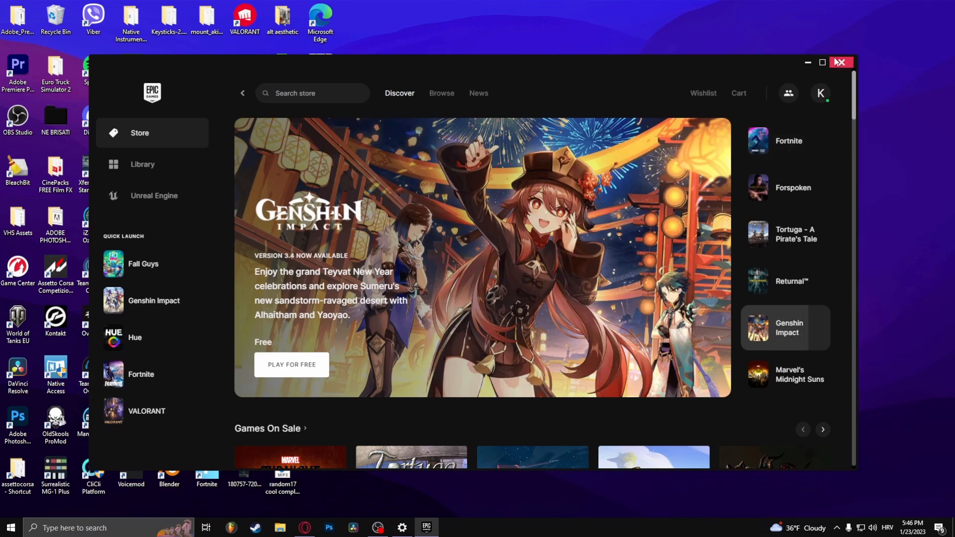
# - Maximize the launcher and scroll the Library grid to Fall Guys and other titles
pyautogui.click(820, 63)
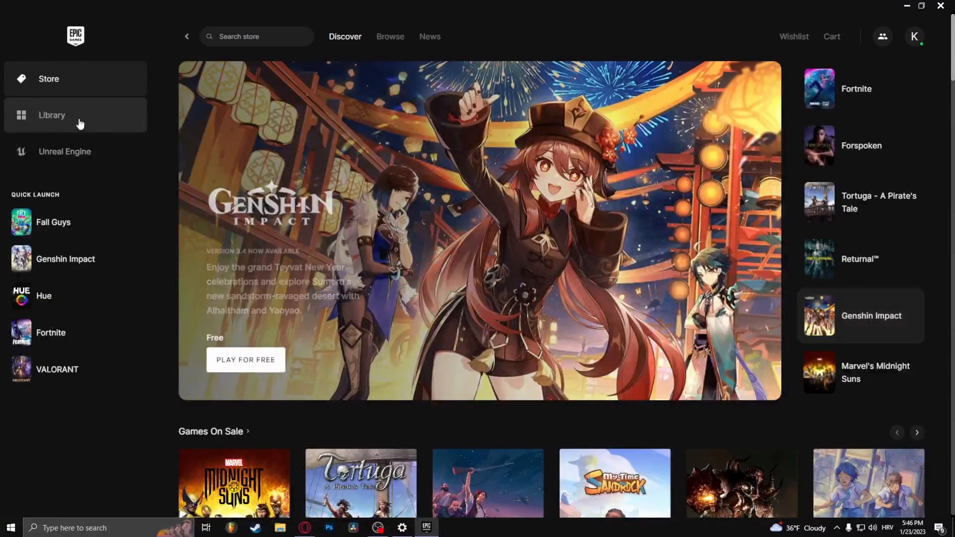
pyautogui.click(52, 115)
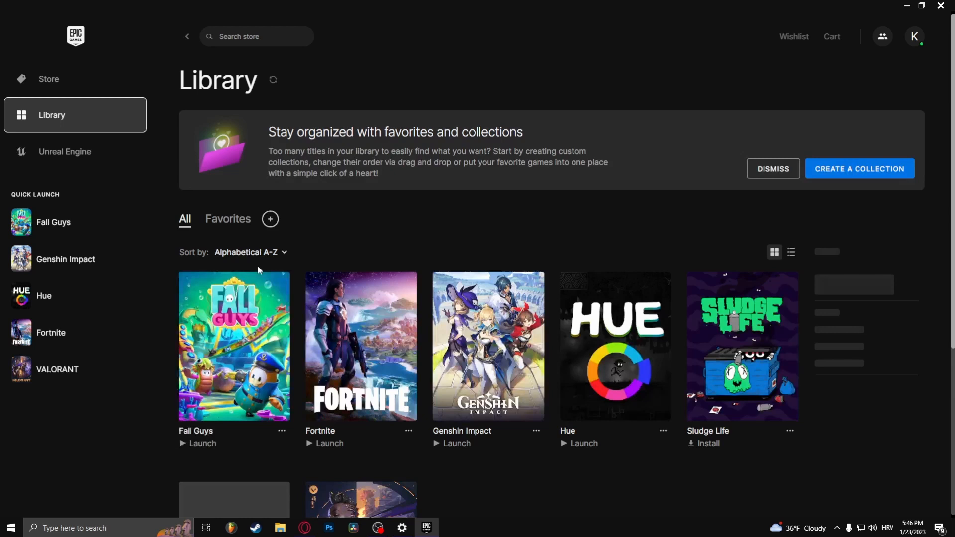
pyautogui.scroll(-3)
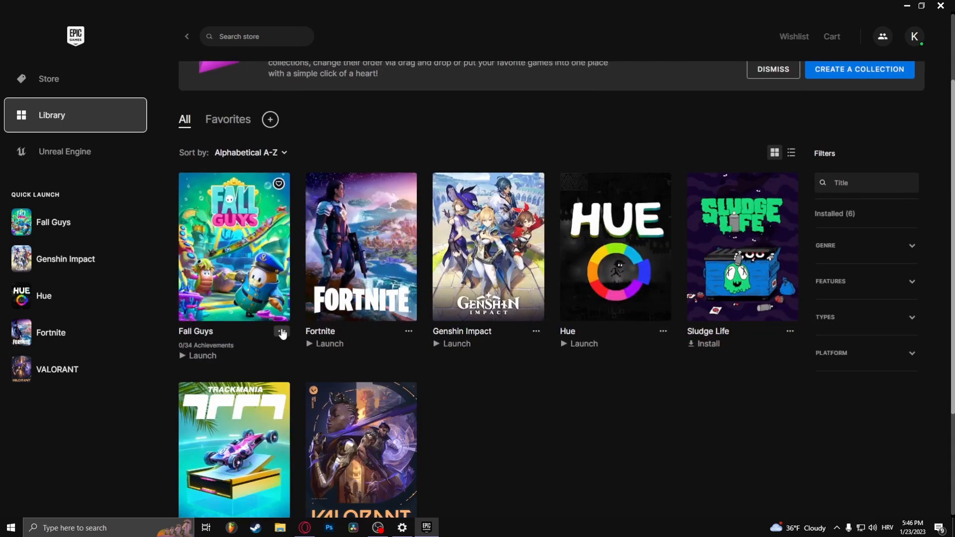
# - Run Verify Files for Fall Guys from its Manage options
pyautogui.click(281, 332)
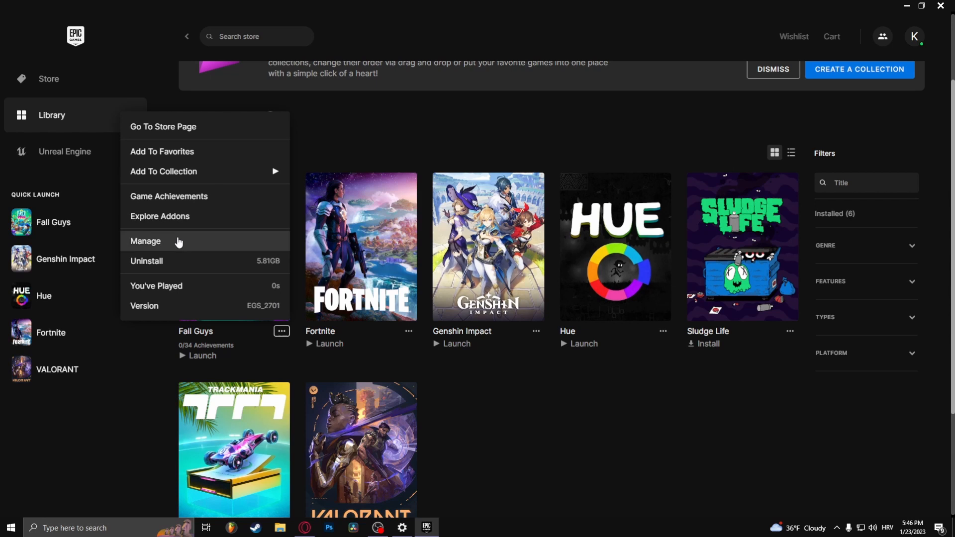
pyautogui.click(145, 241)
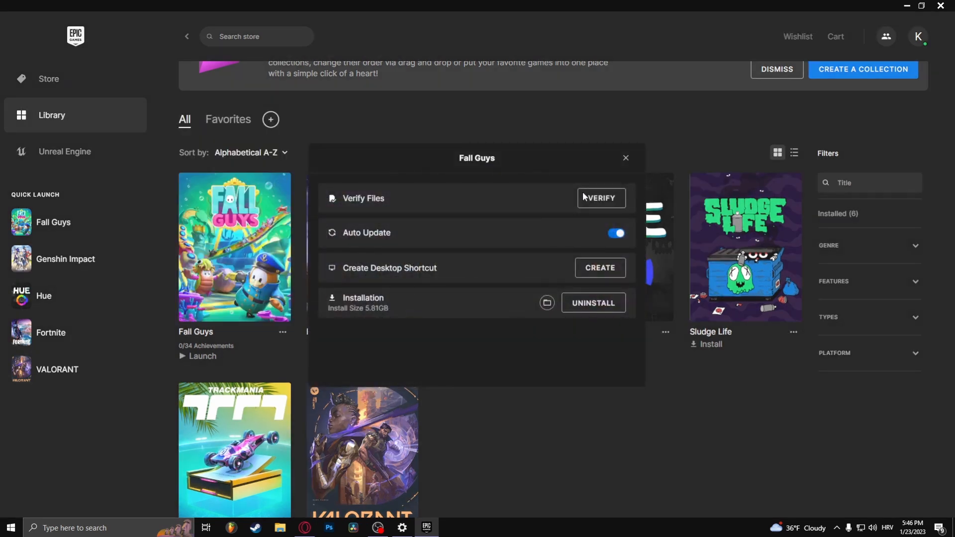
pyautogui.click(626, 157)
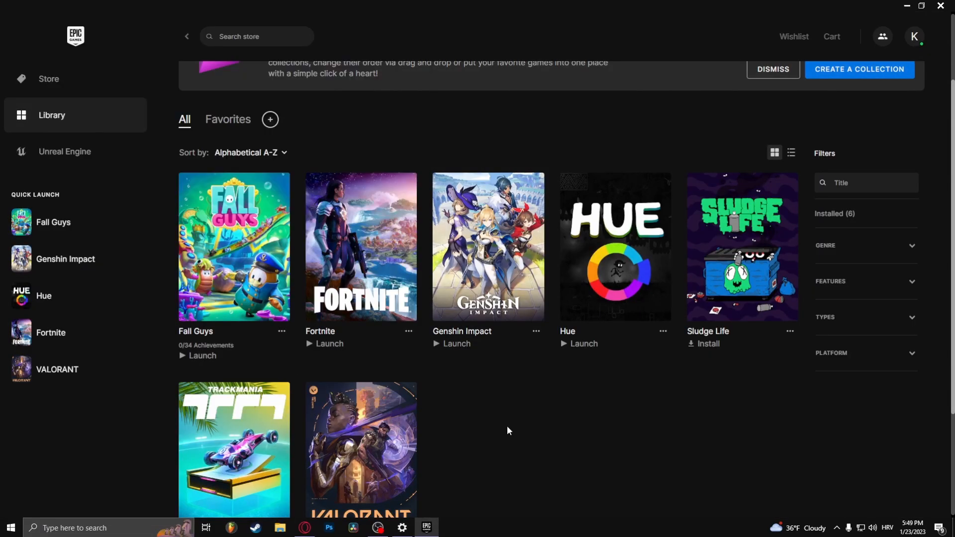
pyautogui.moveTo(502, 431)
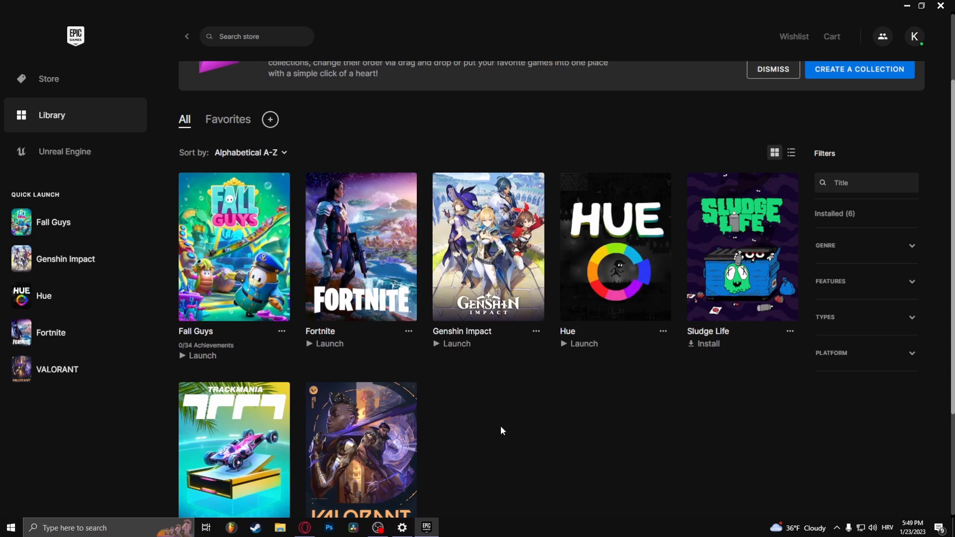
pyautogui.moveTo(467, 408)
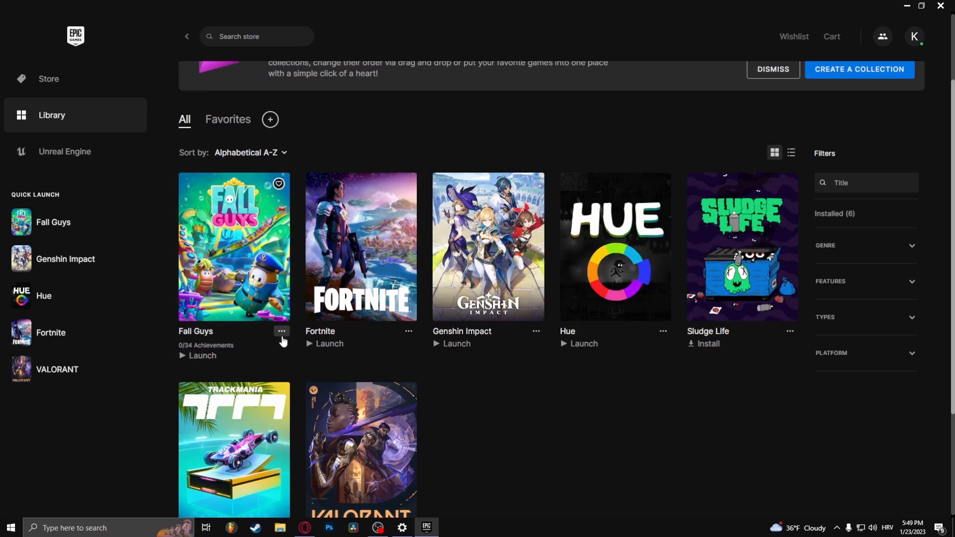
# - Open the Fall Guys installation folder in File Explorer via its Manage options
pyautogui.click(281, 332)
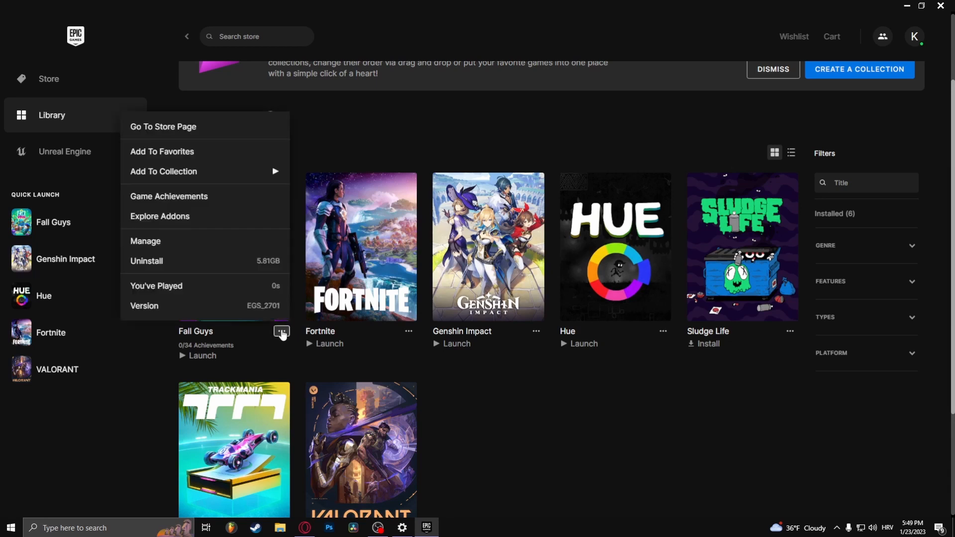
pyautogui.click(146, 241)
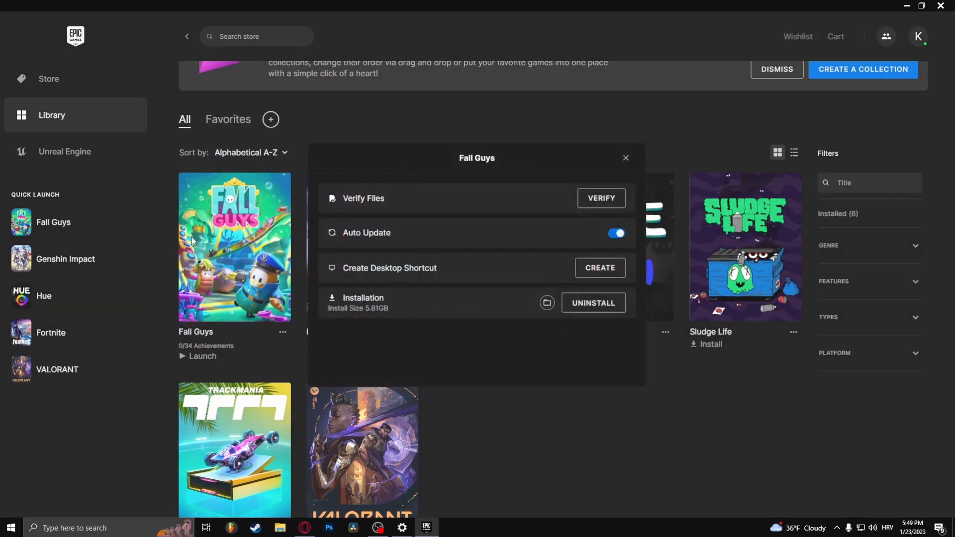
pyautogui.moveTo(546, 309)
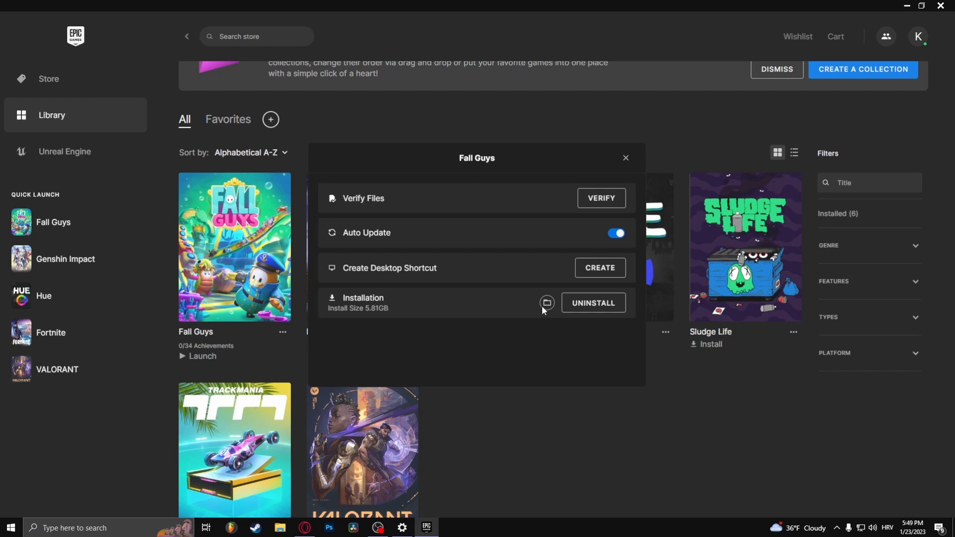
pyautogui.moveTo(547, 303)
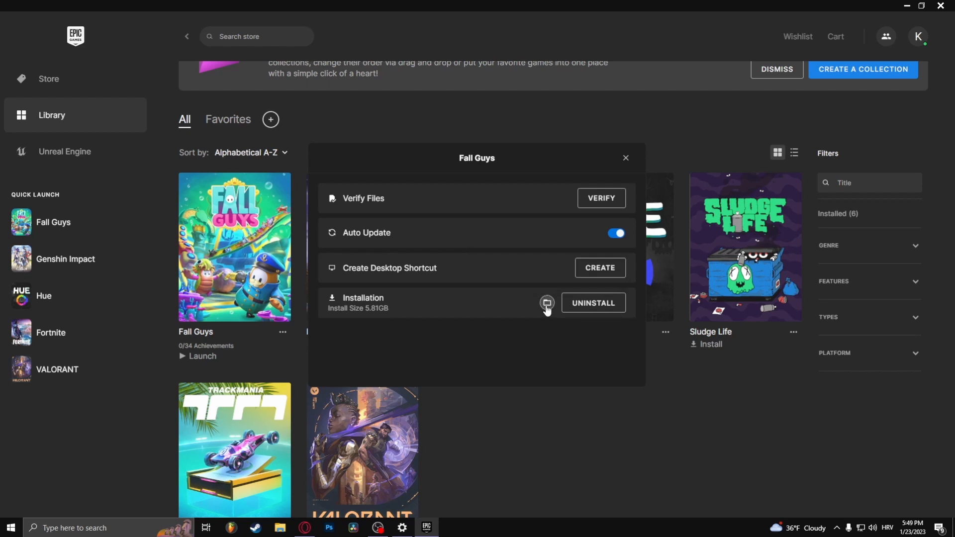
pyautogui.click(547, 303)
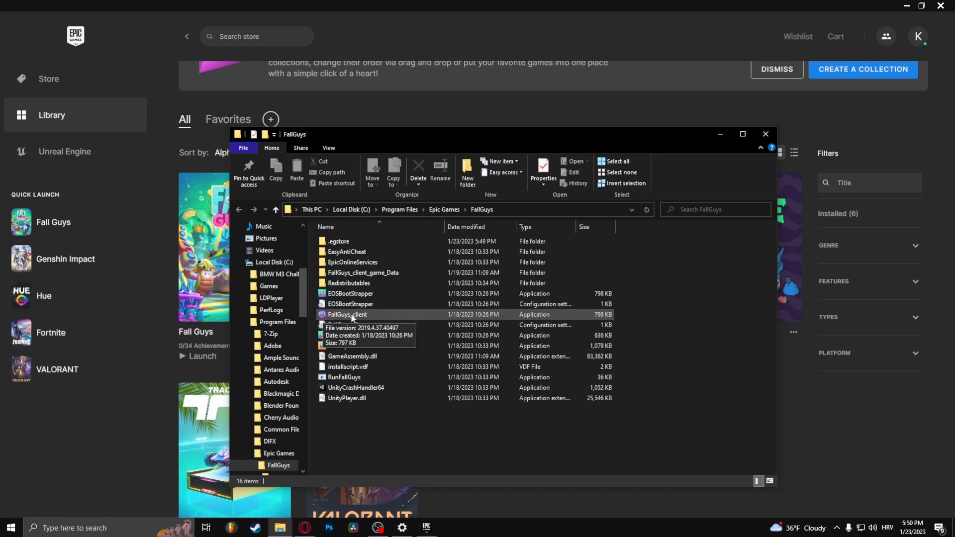
pyautogui.moveTo(514, 316)
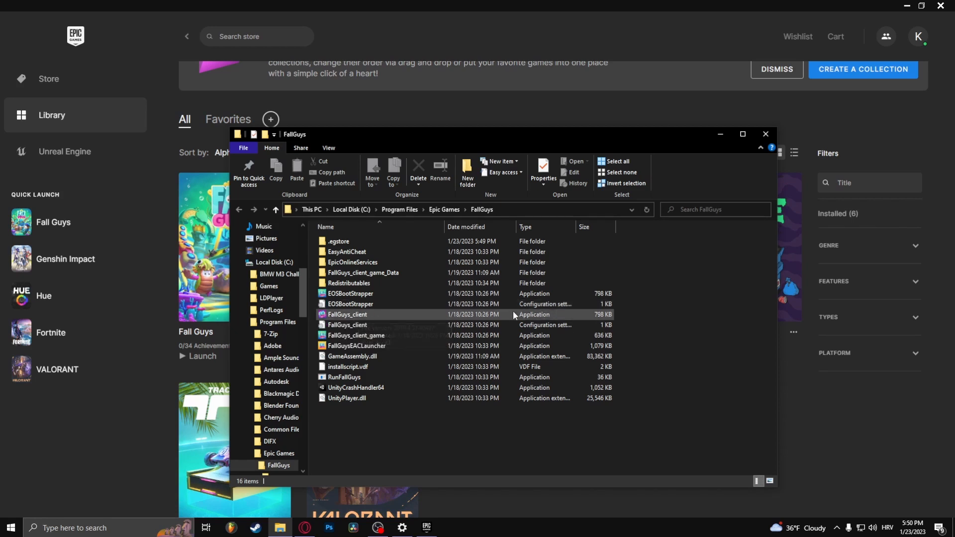
# - Open the Properties window of the FallGuys_client application
pyautogui.click(347, 315)
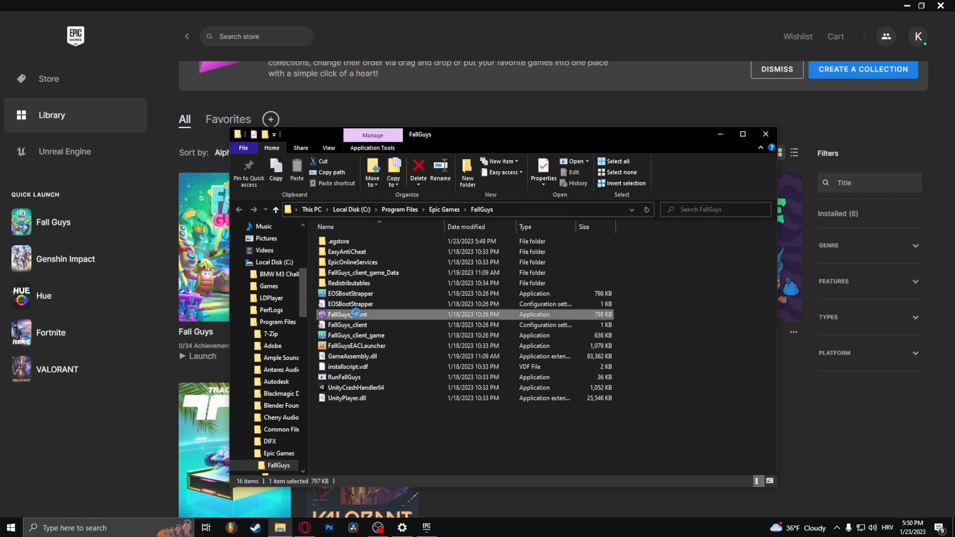
pyautogui.rightClick(346, 314)
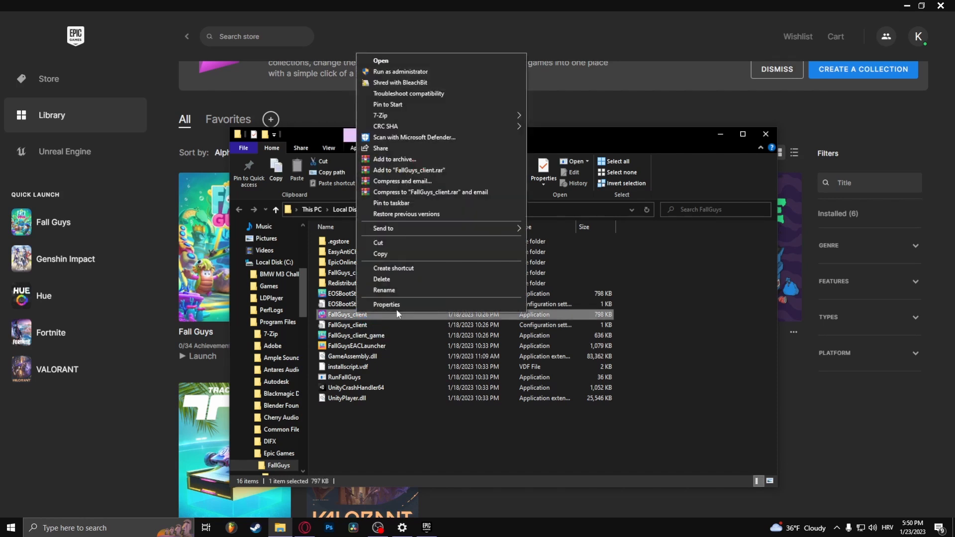
pyautogui.click(386, 304)
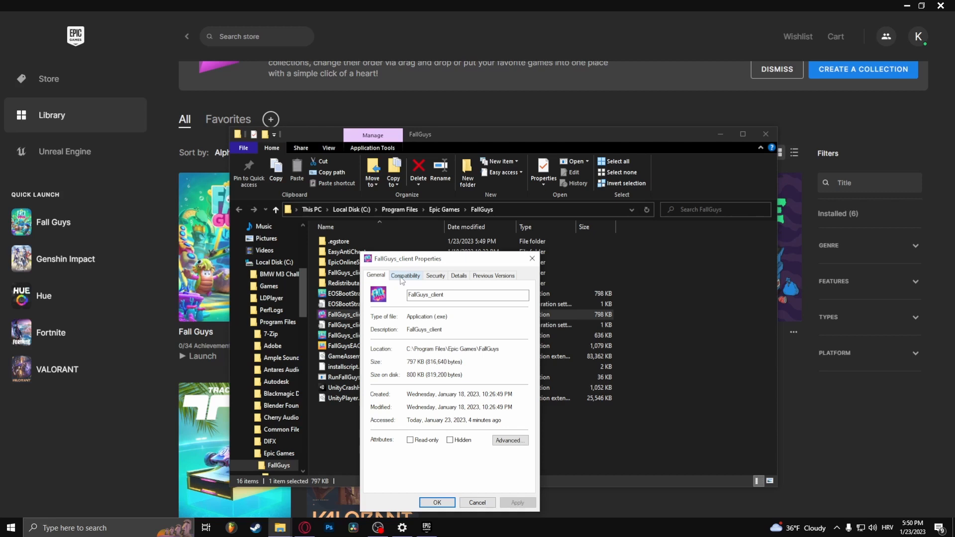
# - Enable Disable fullscreen optimizations and Run as administrator on the Compatibility tab
pyautogui.click(405, 276)
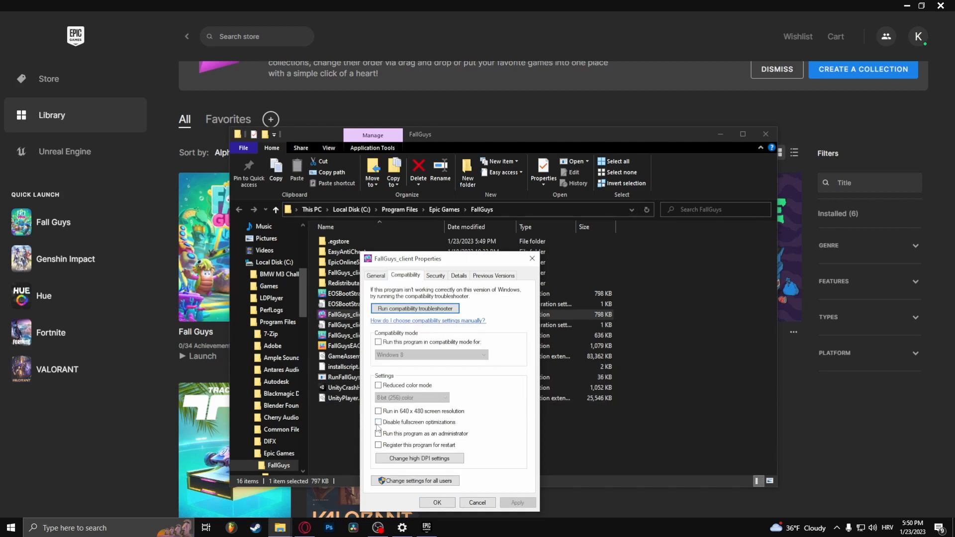
pyautogui.click(378, 422)
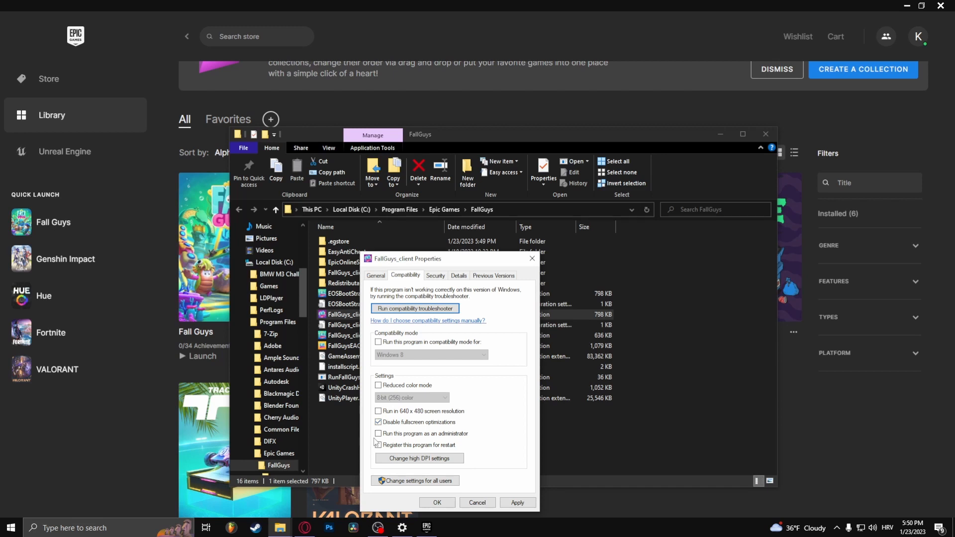
pyautogui.click(378, 433)
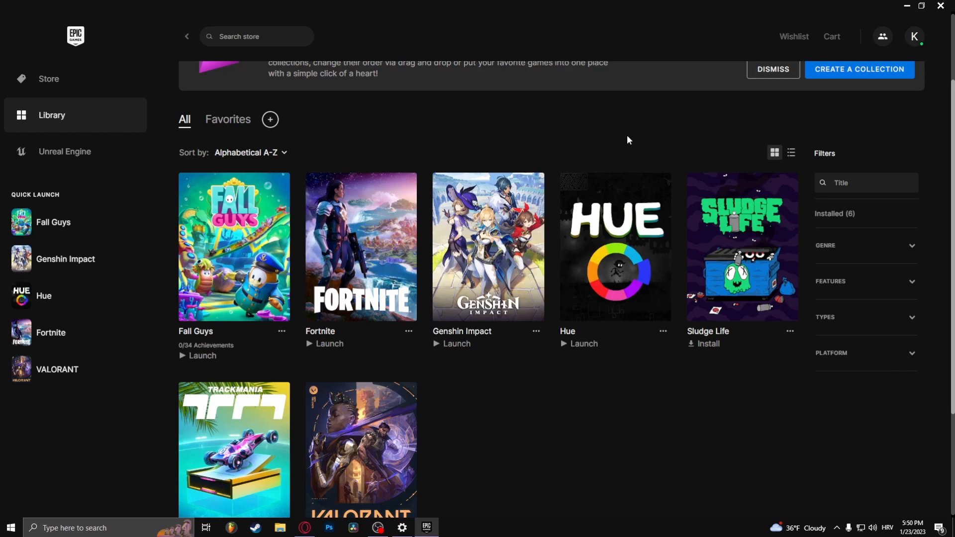
pyautogui.moveTo(170, 469)
pyautogui.write('devic')
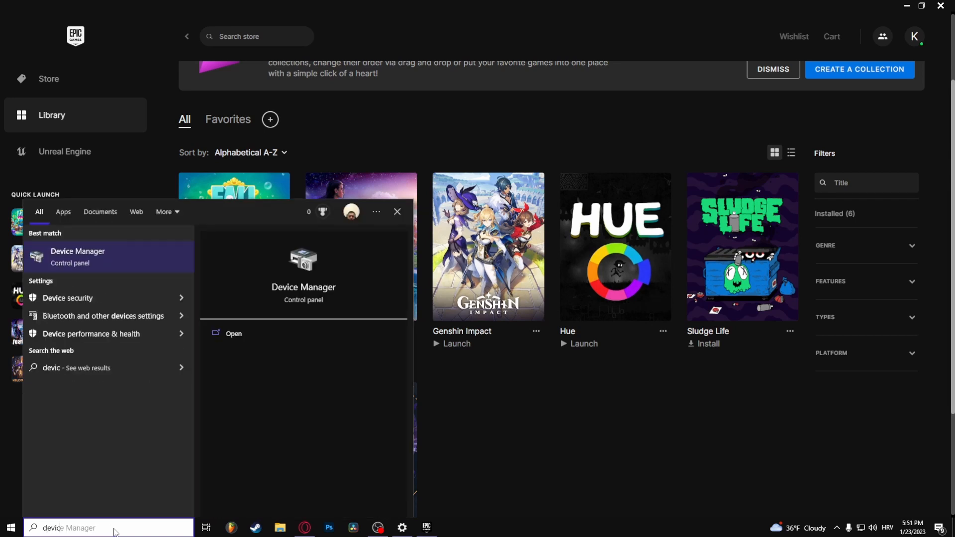
# - Open Device Manager and the NVIDIA GeForce GTX 760 properties
pyautogui.click(78, 256)
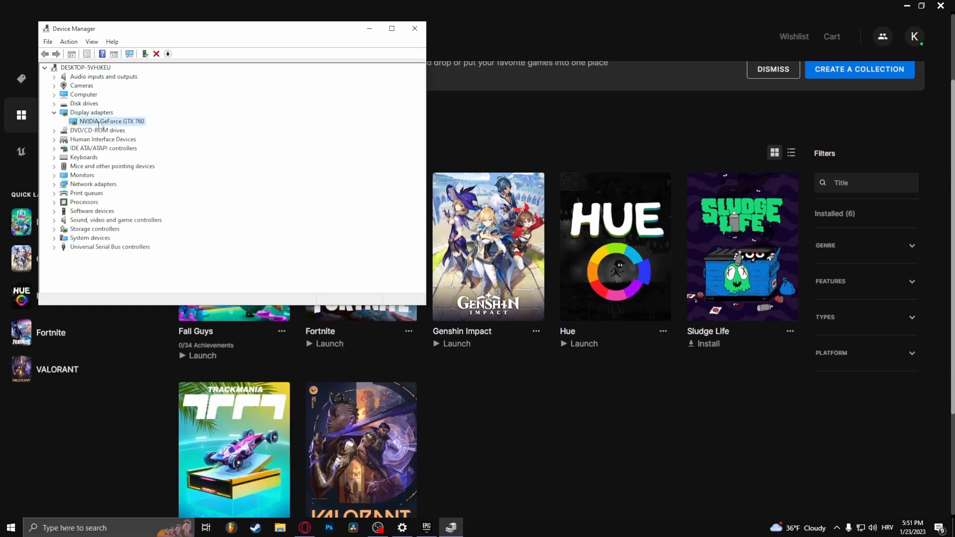
pyautogui.doubleClick(111, 121)
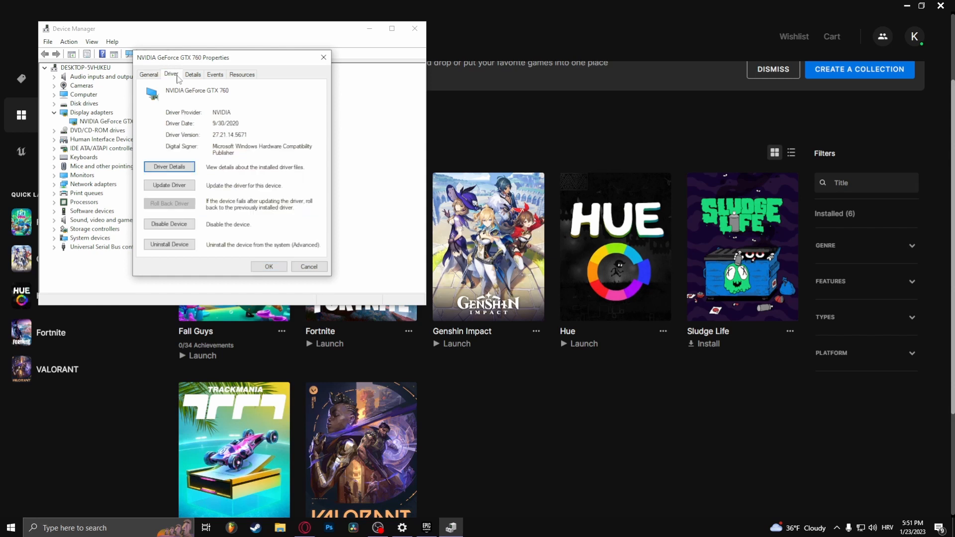